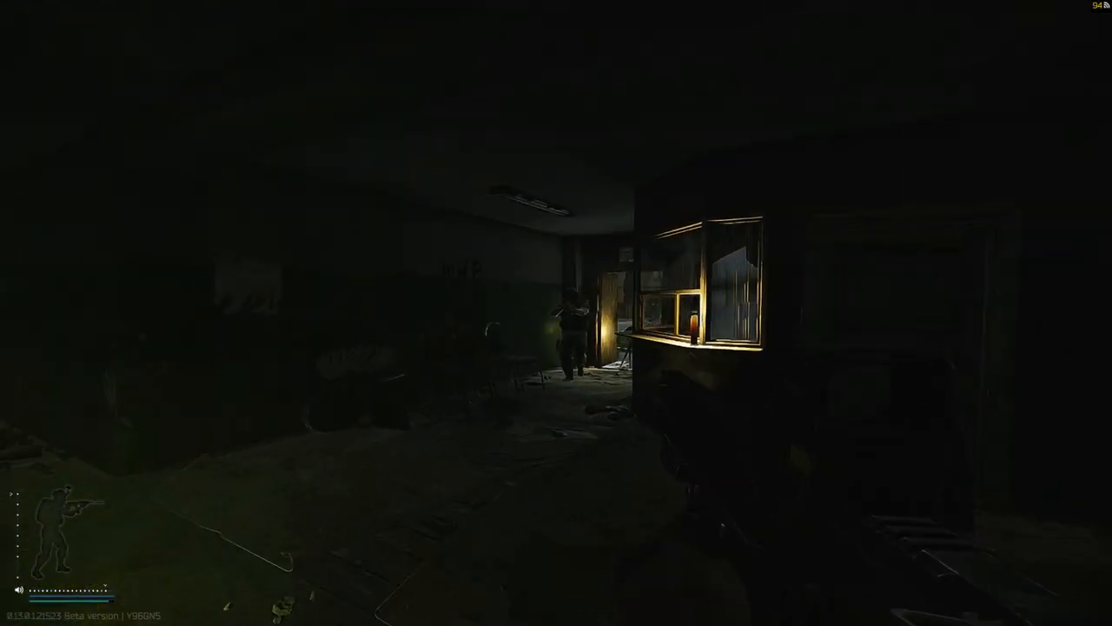
- Leave Binaural audio unchecked on the Sound settings and exit to the Battlestate launcher
{"action": "left_click", "coordinate": [556, 312]}
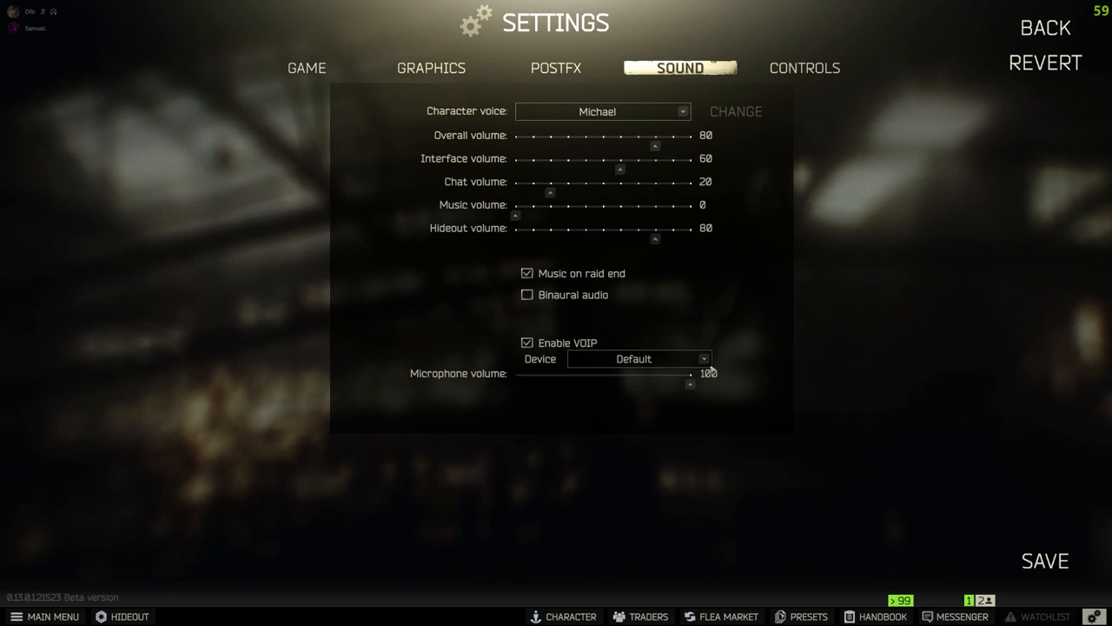
{"action": "mouse_move", "coordinate": [678, 325]}
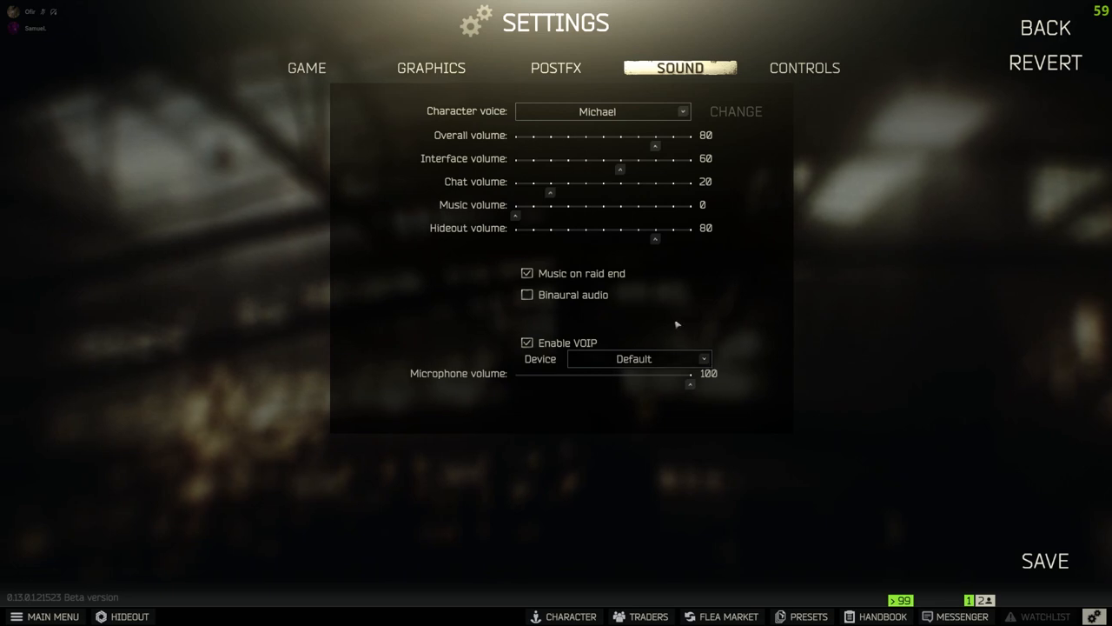
{"action": "mouse_move", "coordinate": [583, 293]}
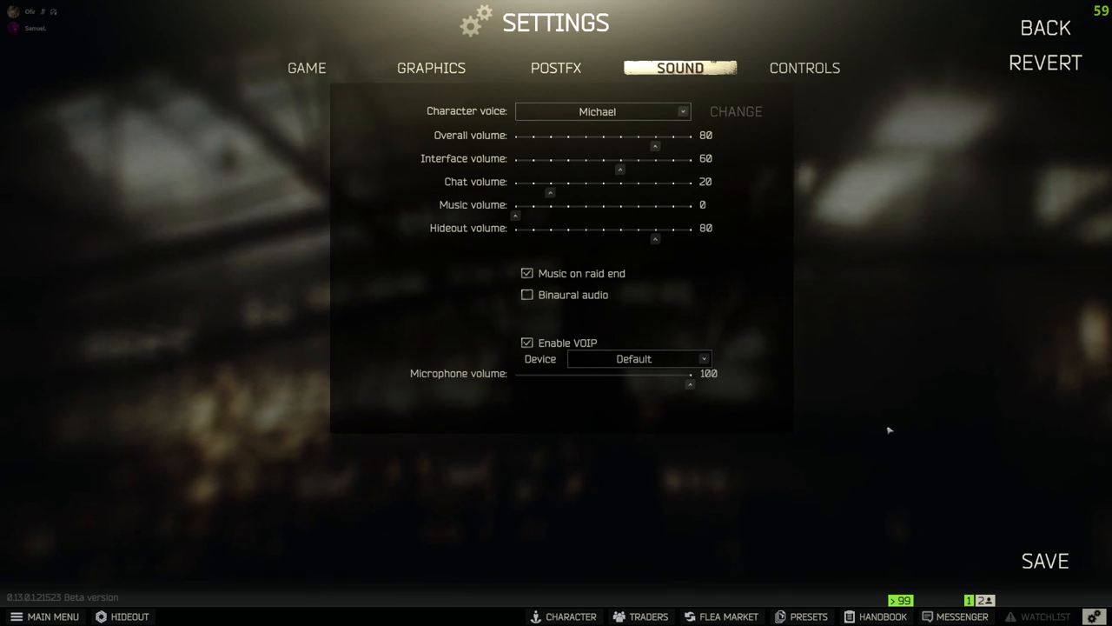
{"action": "left_click", "coordinate": [1044, 28]}
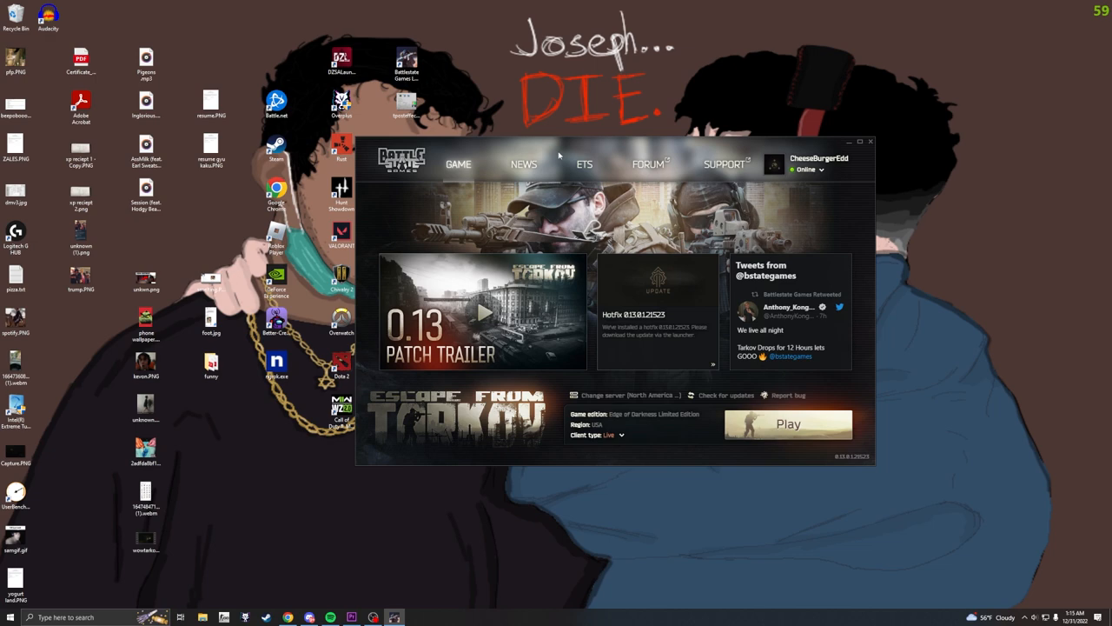
- Choose Logs from the launcher's profile menu to show the game's logs folder in File Explorer
{"action": "left_click_drag", "start_coordinate": [608, 142], "coordinate": [553, 136]}
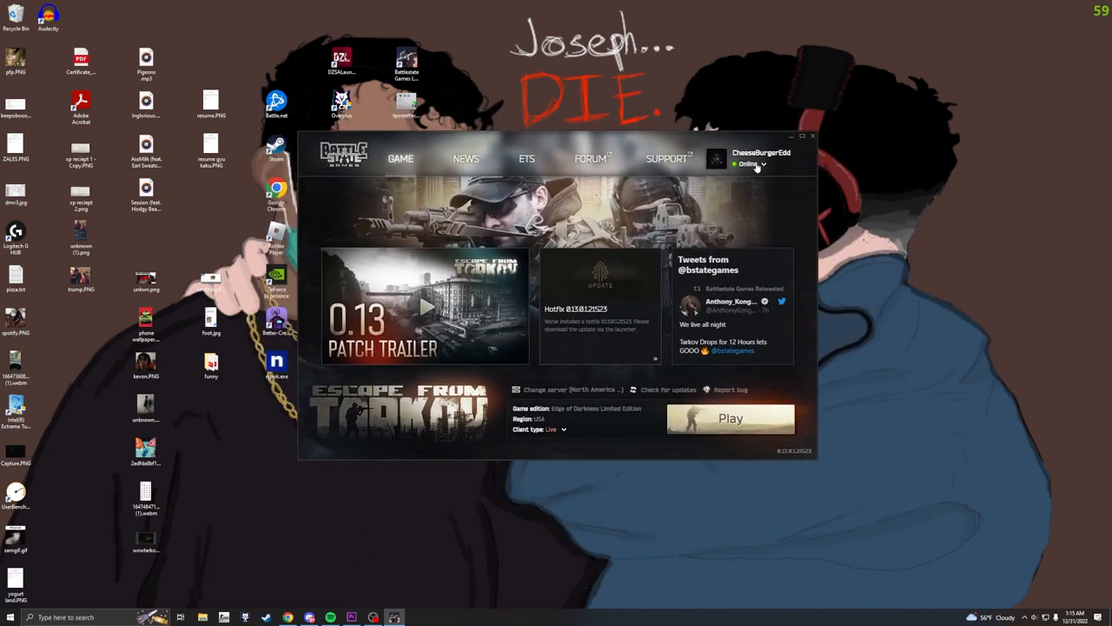
{"action": "left_click", "coordinate": [751, 163]}
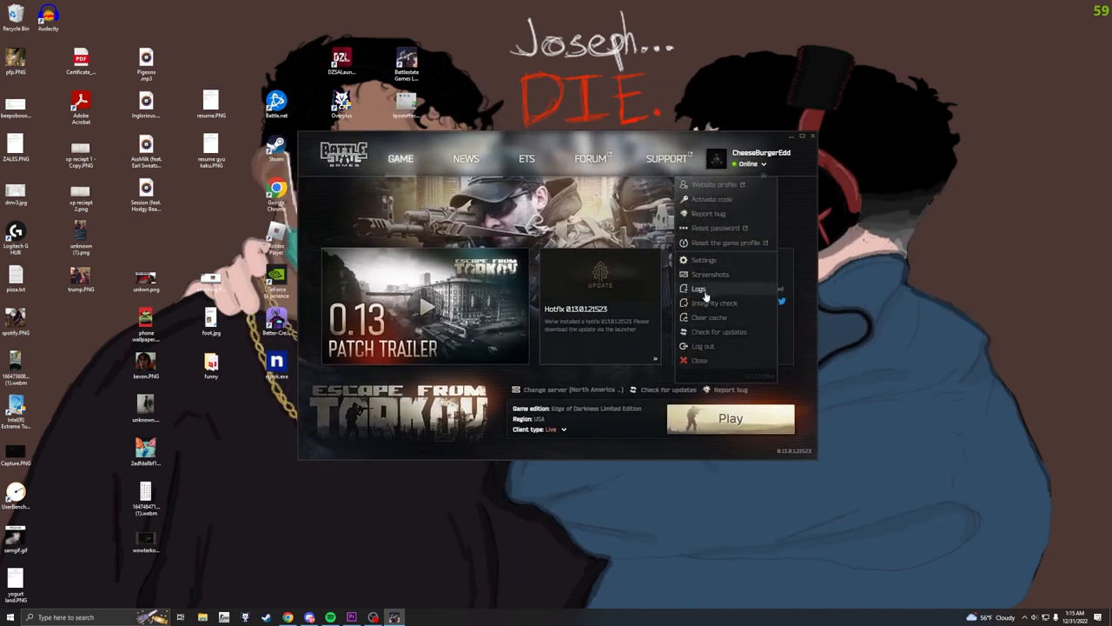
{"action": "left_click", "coordinate": [698, 289]}
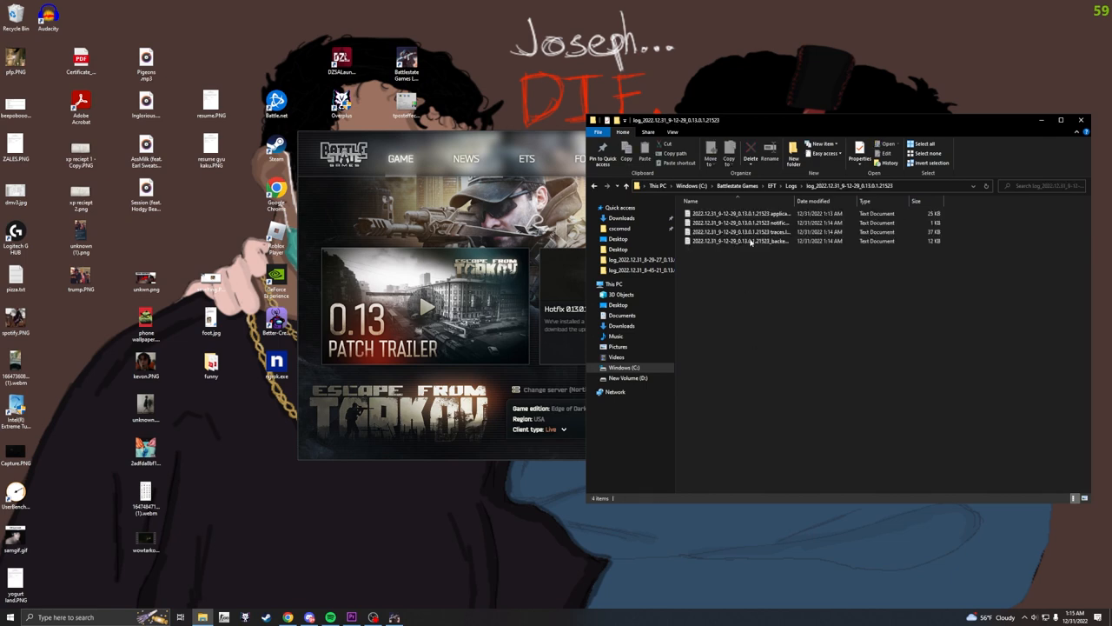
- Open the application log text document from the logs folder in Notepad
{"action": "double_click", "coordinate": [738, 231]}
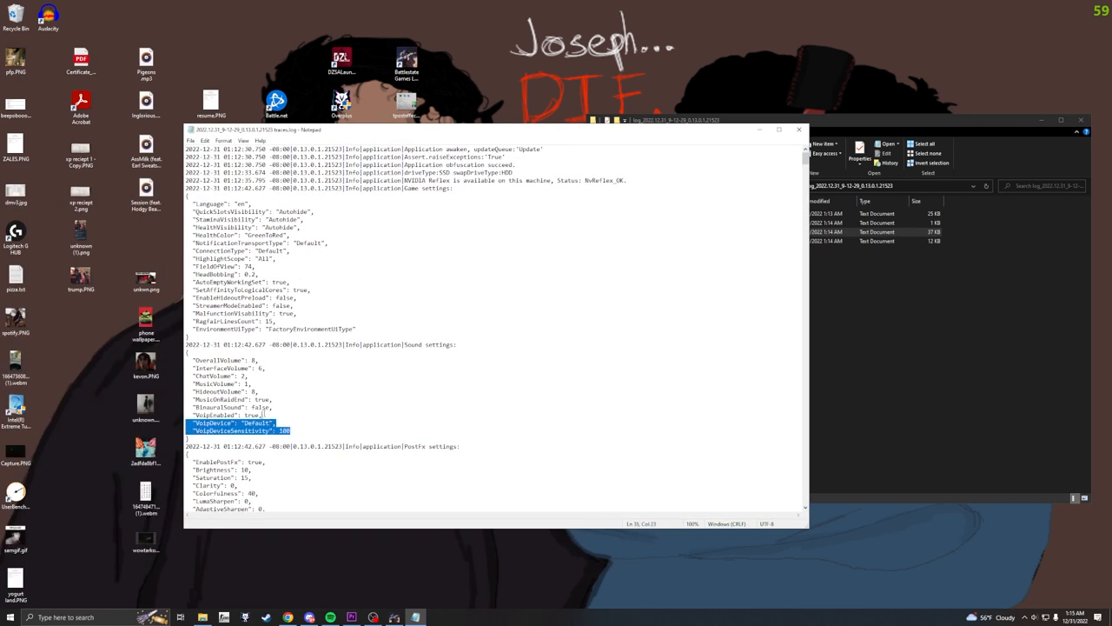
{"action": "double_click", "coordinate": [224, 407]}
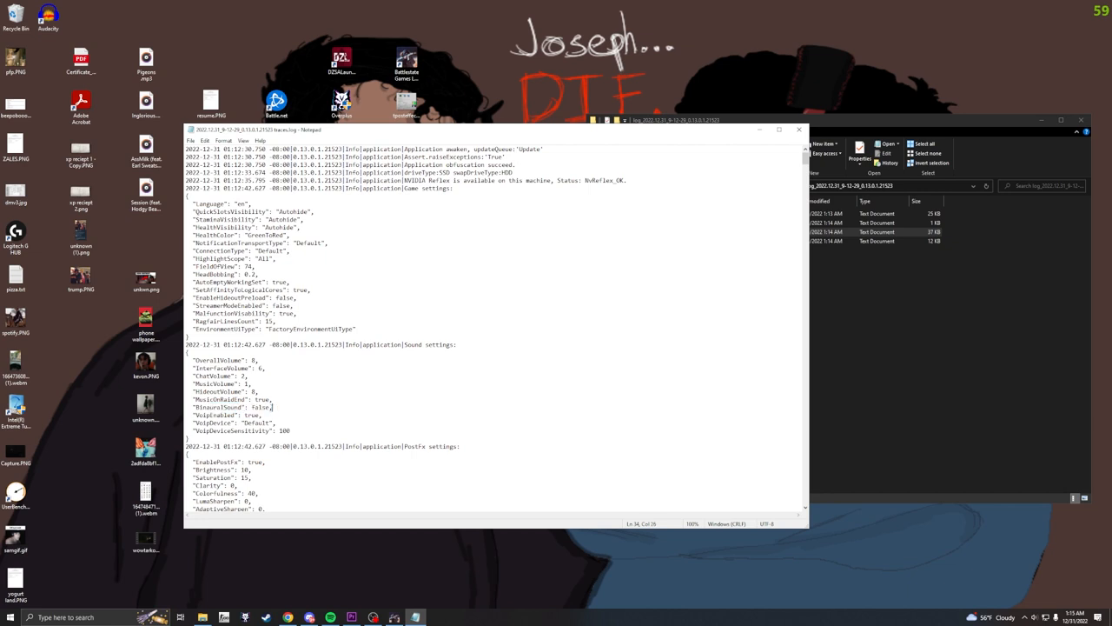
{"action": "double_click", "coordinate": [261, 407]}
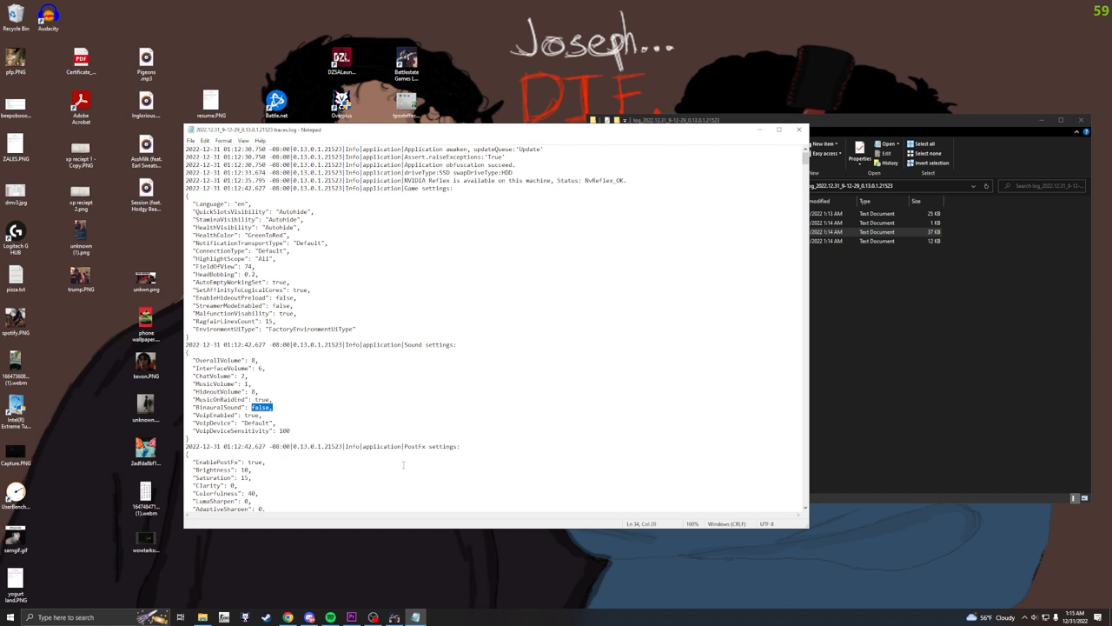
{"action": "mouse_move", "coordinate": [567, 384]}
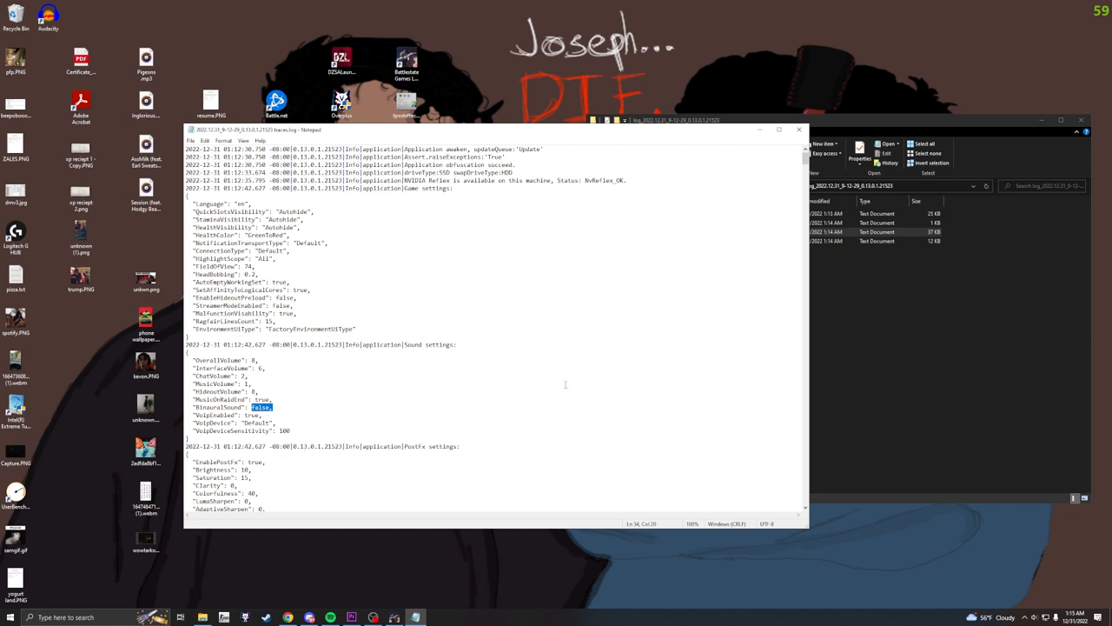
{"action": "mouse_move", "coordinate": [567, 384]}
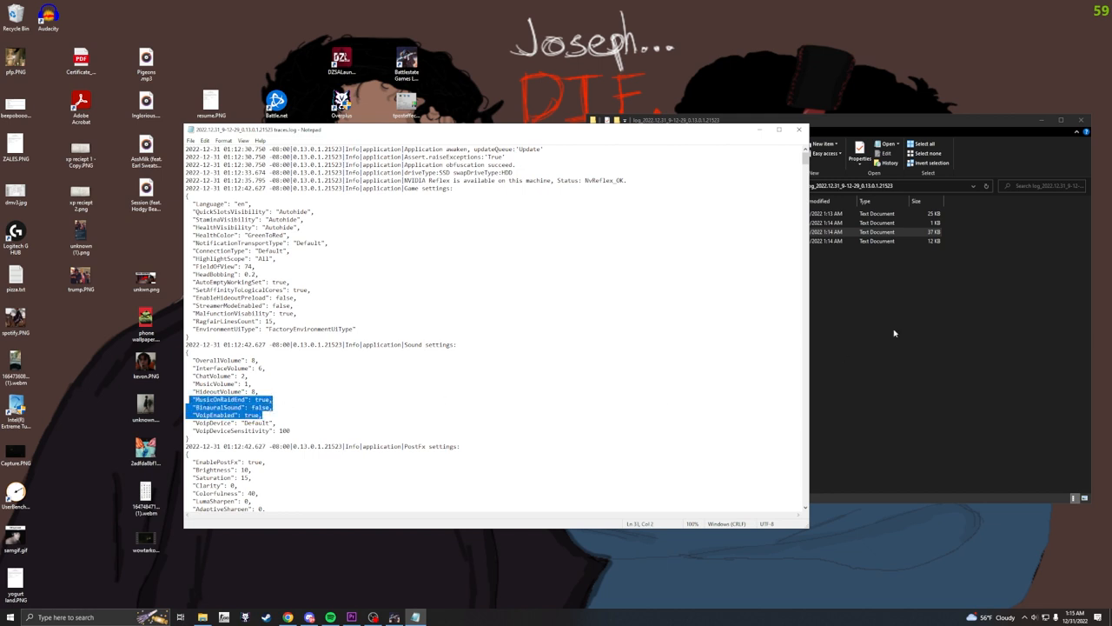
{"action": "mouse_move", "coordinate": [417, 587]}
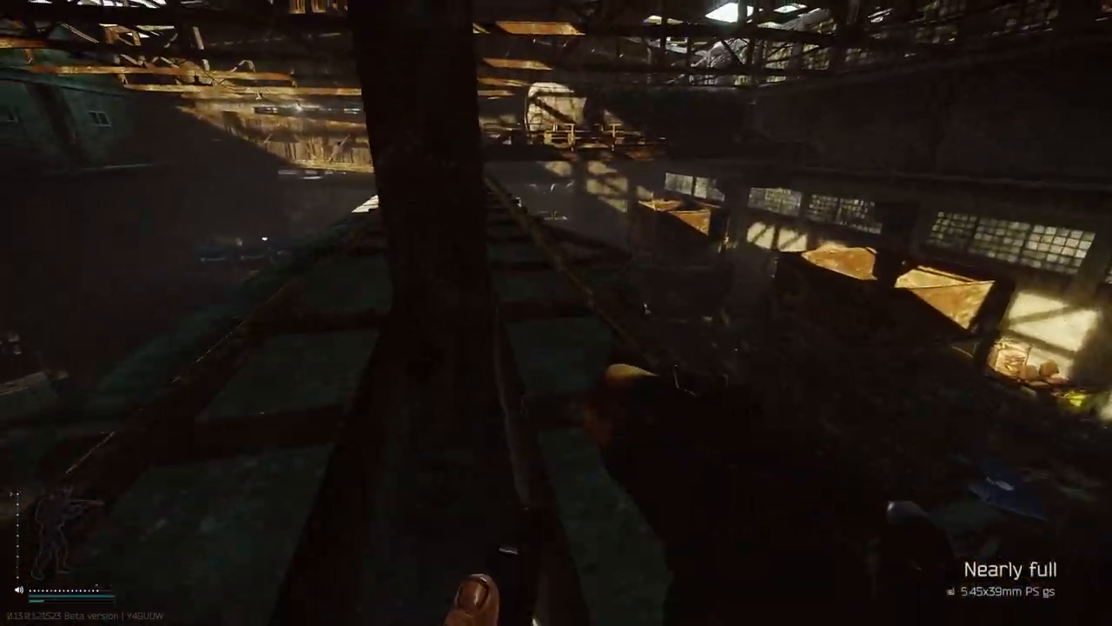
{"action": "mouse_move", "coordinate": [556, 313]}
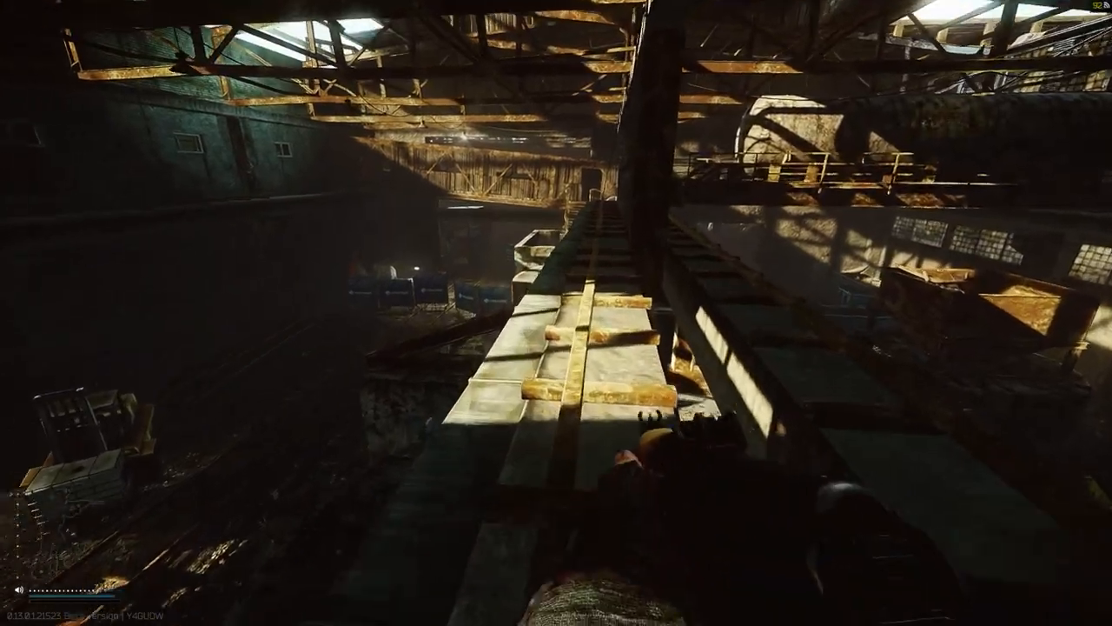